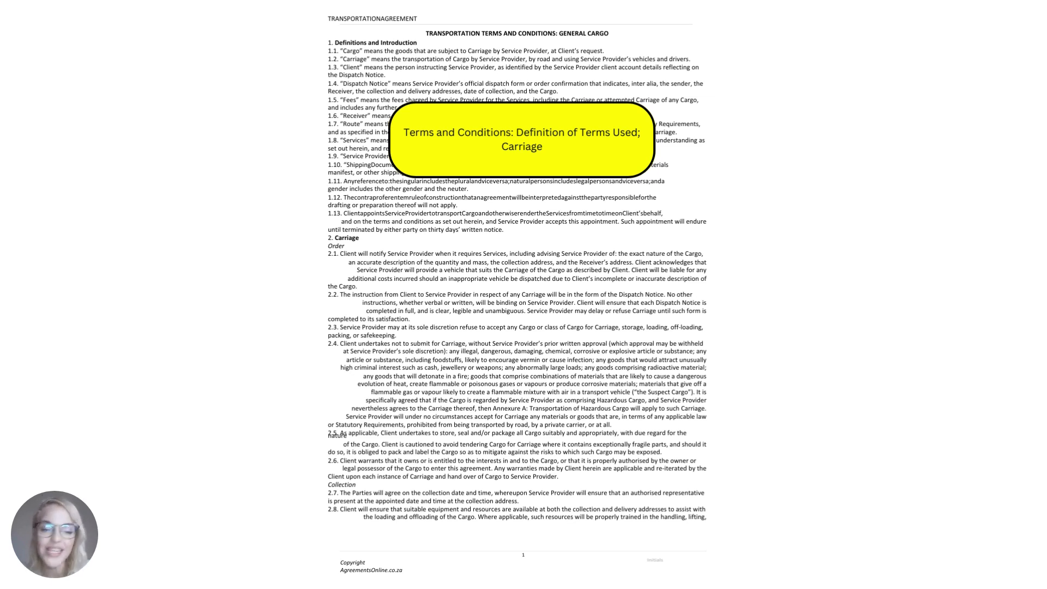
{"action": "scroll", "scroll_direction": "down", "scroll_amount": 3}
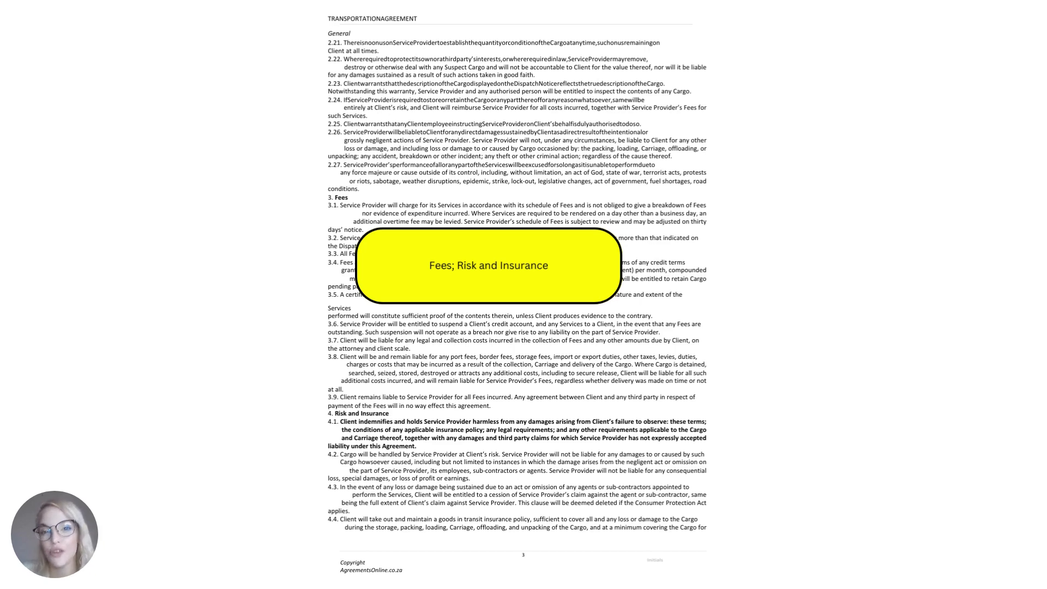
{"action": "scroll", "scroll_direction": "down", "scroll_amount": 3}
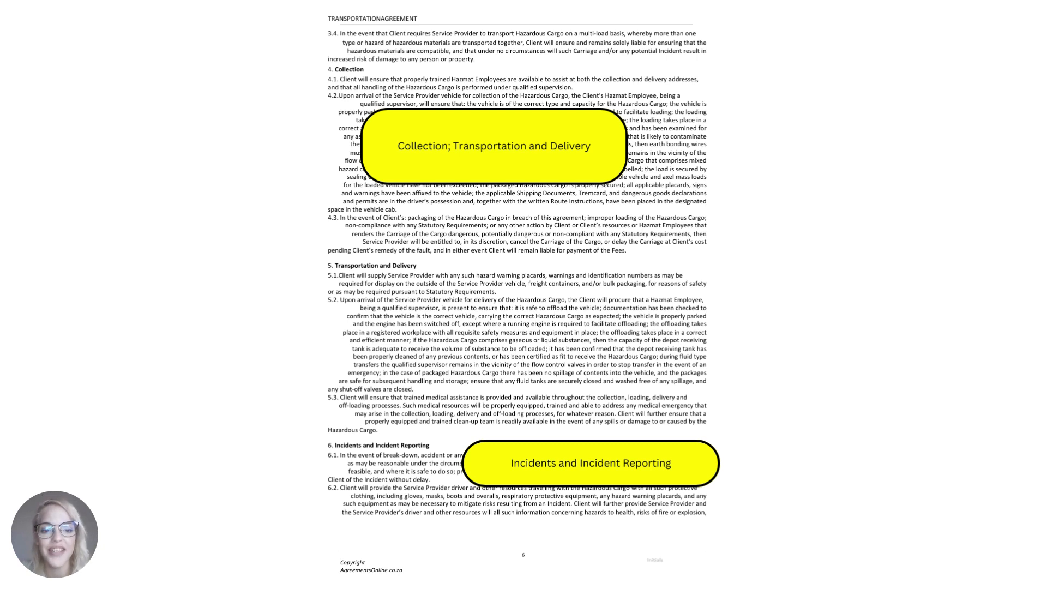
{"action": "scroll", "scroll_direction": "down", "scroll_amount": 3}
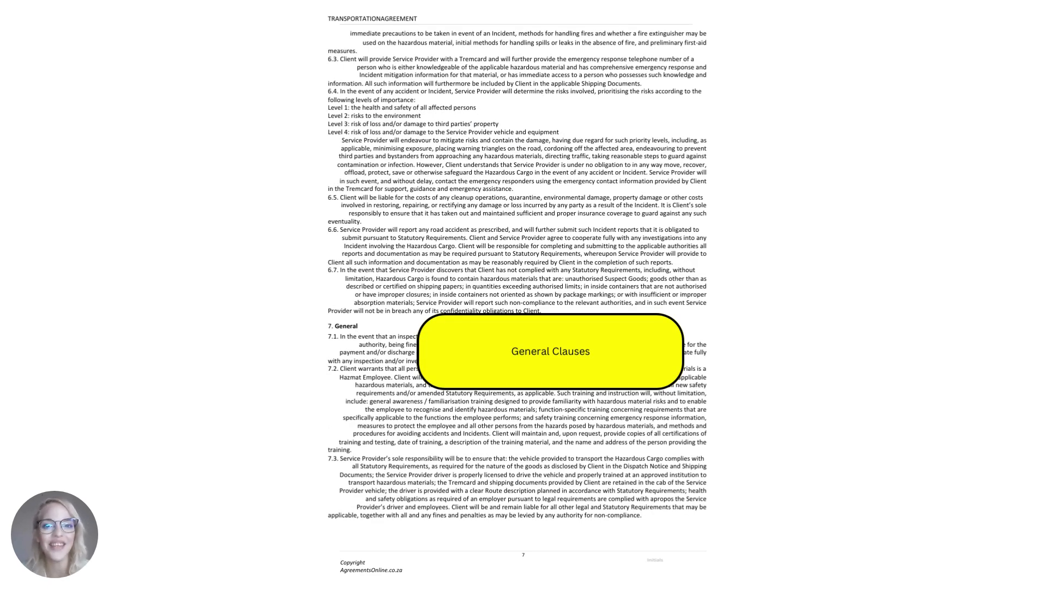